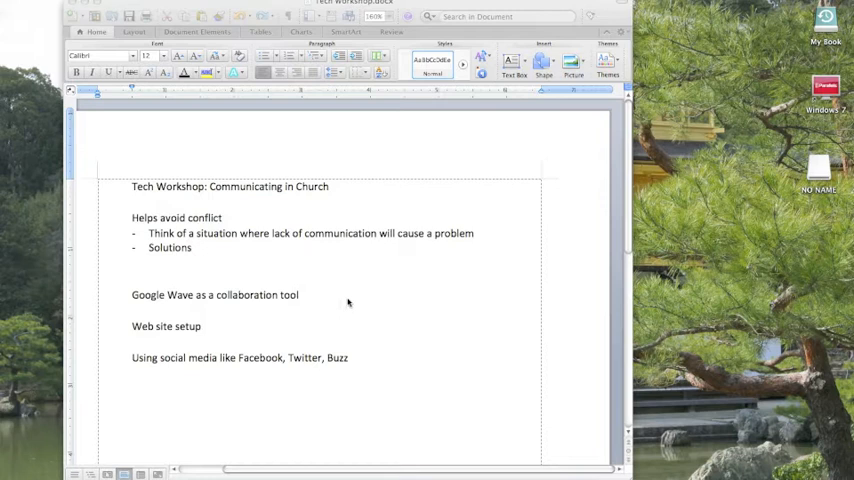
{"action": "mouse_move", "coordinate": [68, 307]}
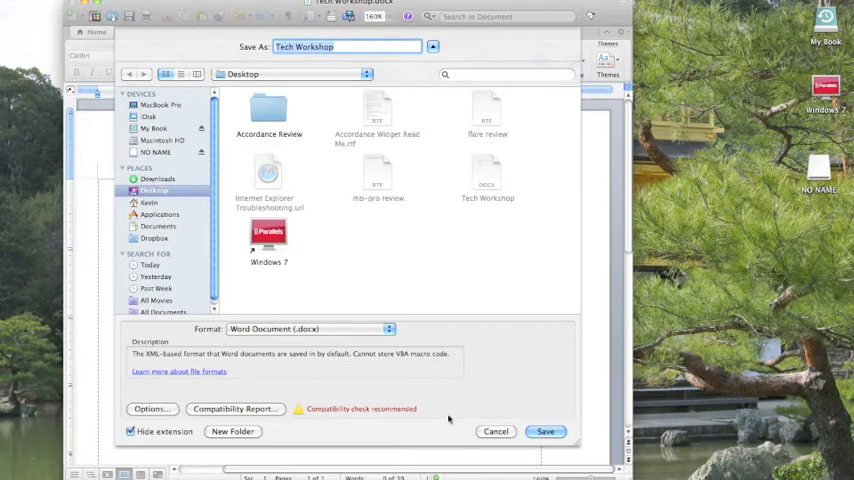
Save Tech Workshop to the Desktop, replacing the existing Tech Workshop file.
{"action": "left_click", "coordinate": [545, 431]}
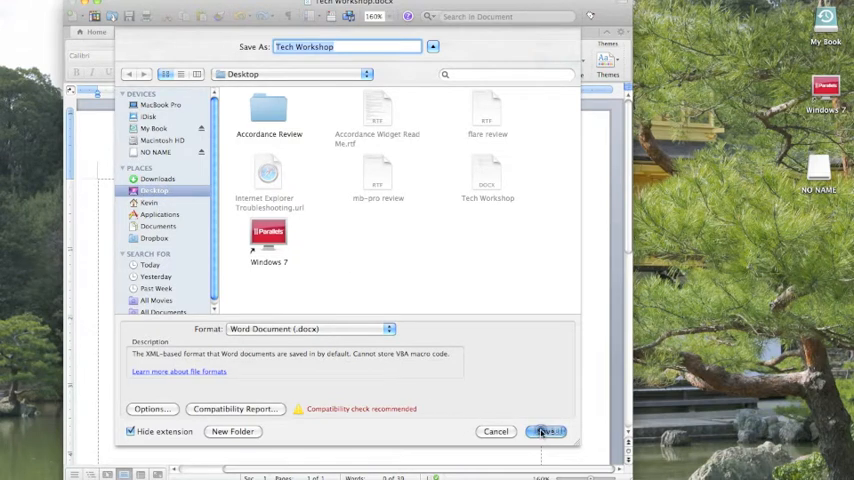
{"action": "left_click", "coordinate": [546, 431]}
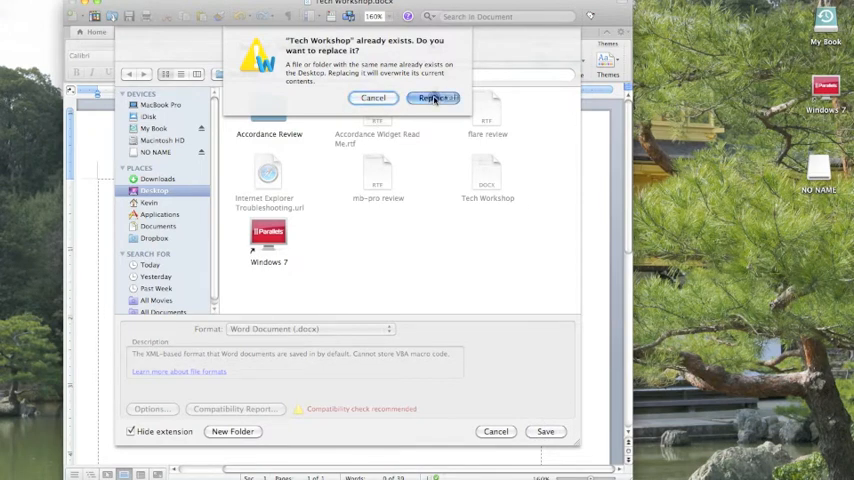
{"action": "left_click", "coordinate": [433, 97]}
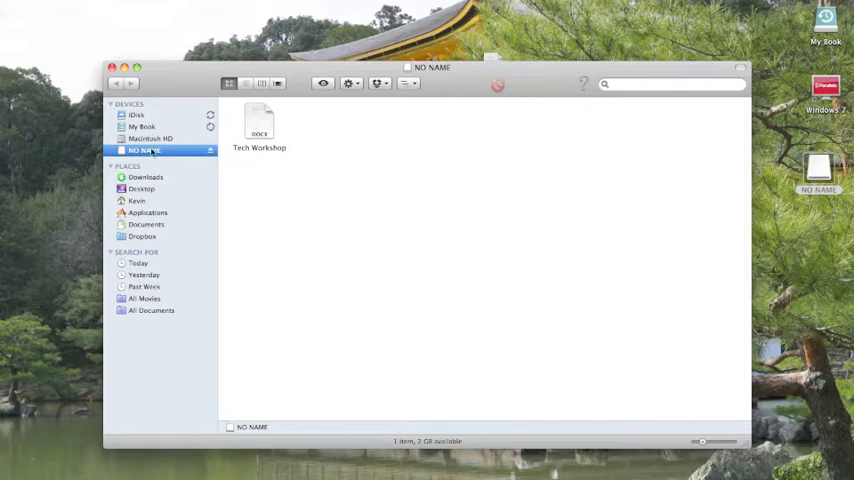
{"action": "mouse_move", "coordinate": [262, 139]}
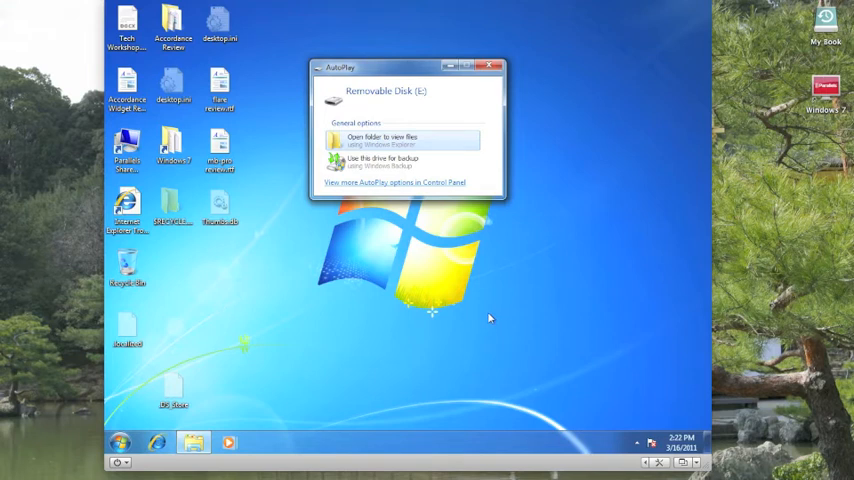
{"action": "mouse_move", "coordinate": [388, 258]}
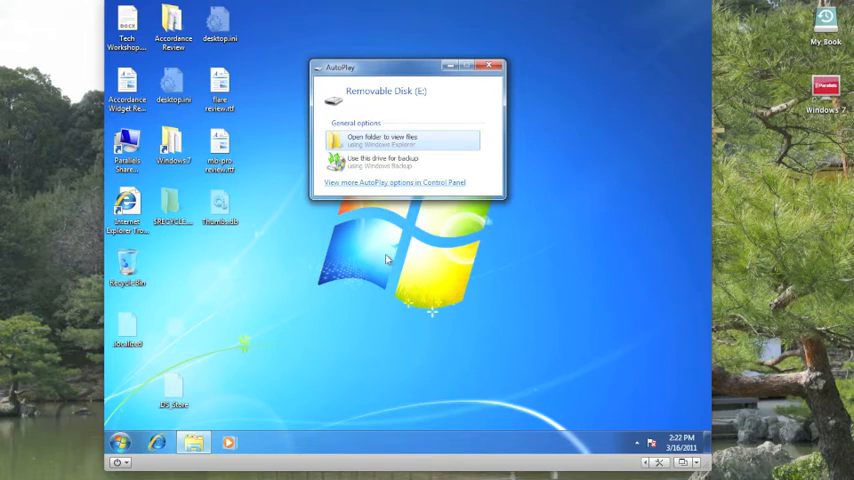
{"action": "mouse_move", "coordinate": [349, 105]}
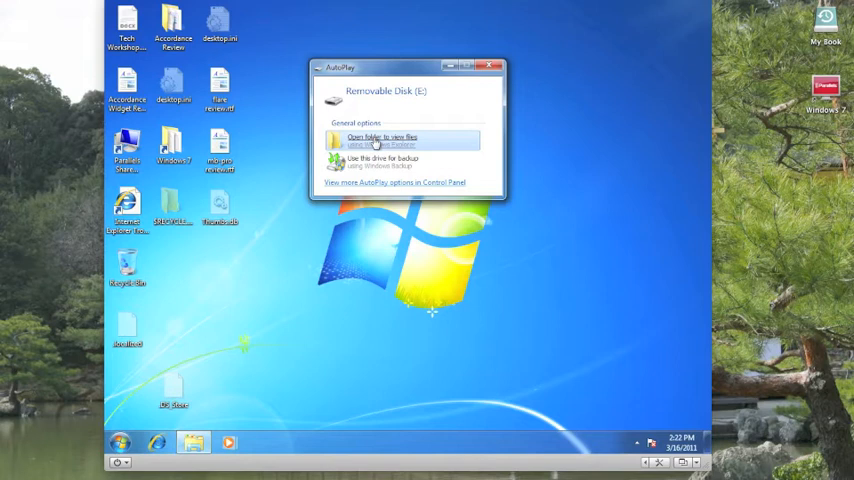
Choose 'Open folder to view files' for Removable Disk (E:) in AutoPlay.
{"action": "left_click", "coordinate": [380, 138]}
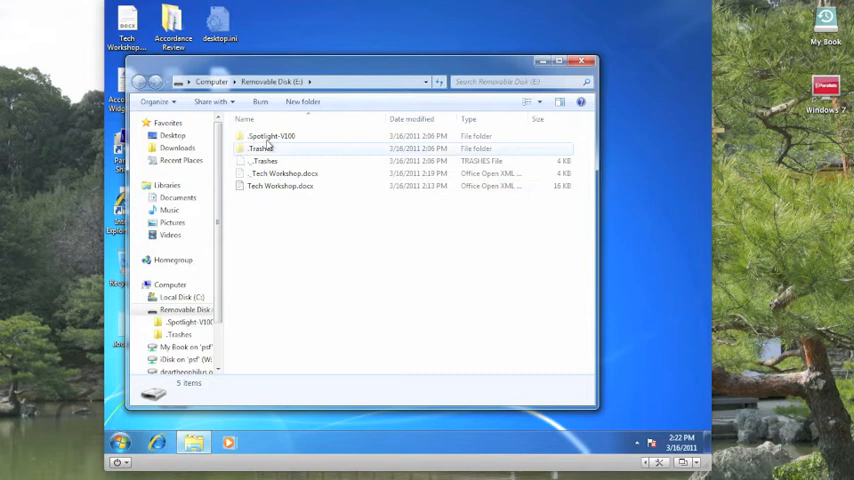
{"action": "mouse_move", "coordinate": [264, 162]}
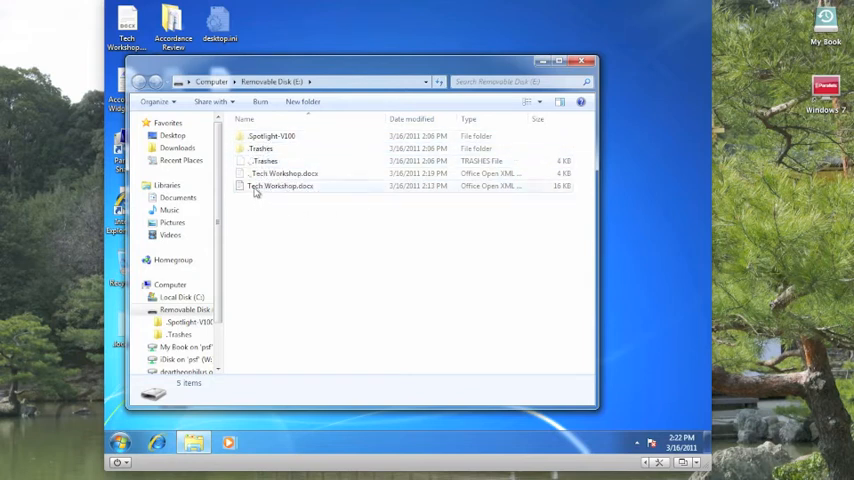
Drag Tech Workshop.docx from Removable Disk (E:) onto the desktop.
{"action": "left_click", "coordinate": [280, 186]}
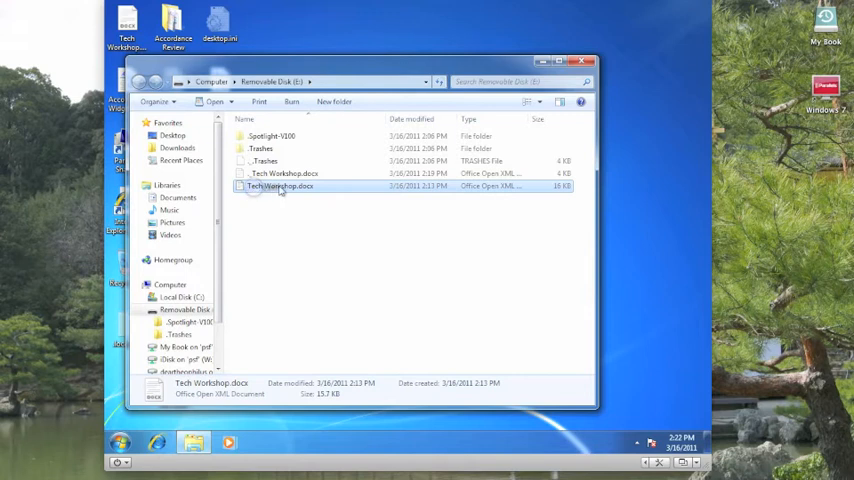
{"action": "mouse_move", "coordinate": [280, 186]}
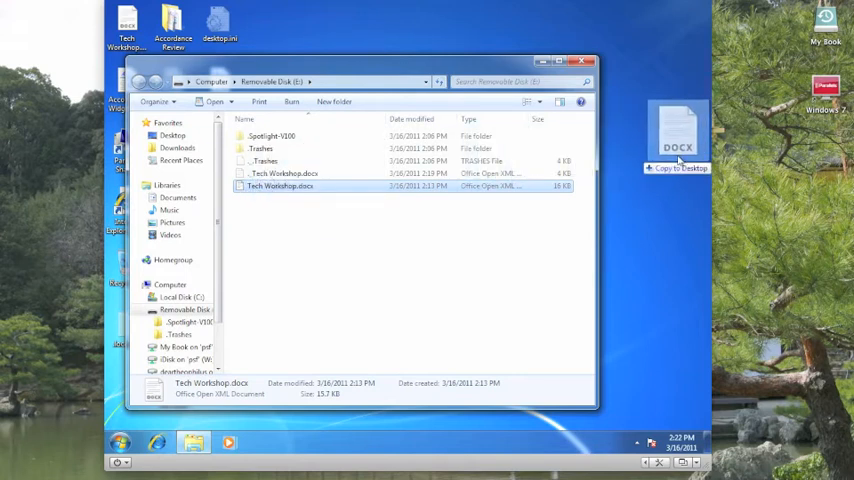
{"action": "left_click_drag", "start_coordinate": [678, 135], "coordinate": [652, 135]}
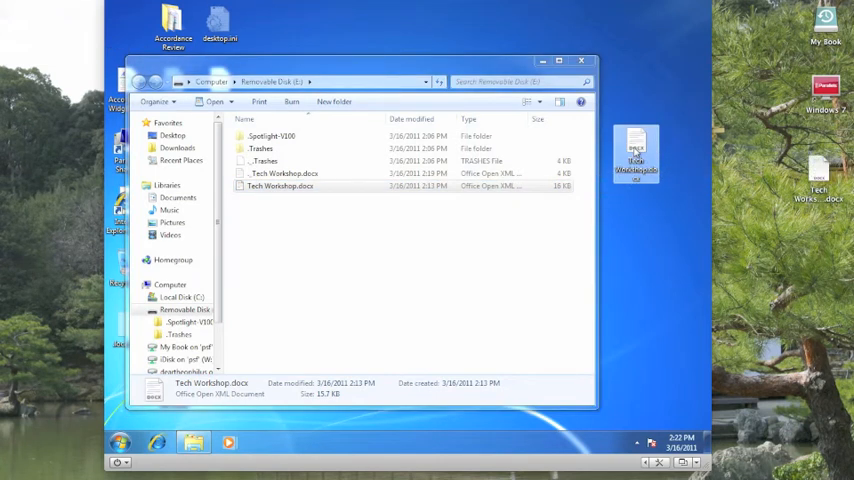
{"action": "mouse_move", "coordinate": [635, 150]}
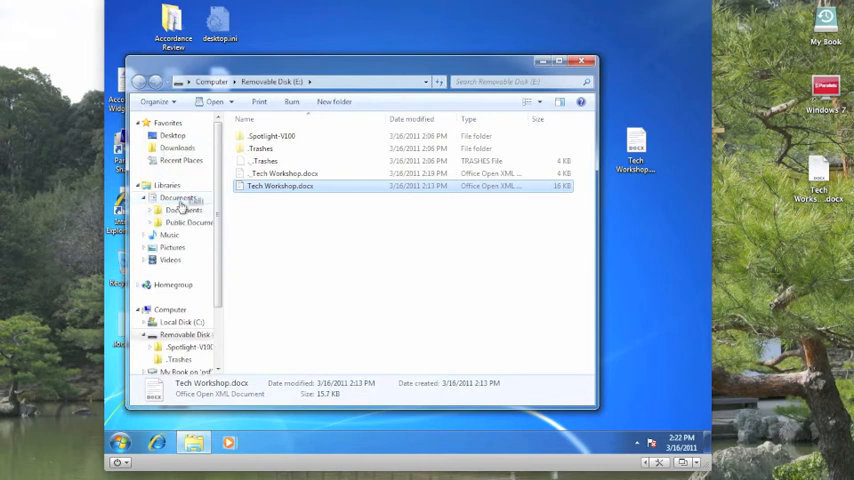
Copy Tech Workshop.docx into Documents and select it in the library.
{"action": "left_click", "coordinate": [178, 197]}
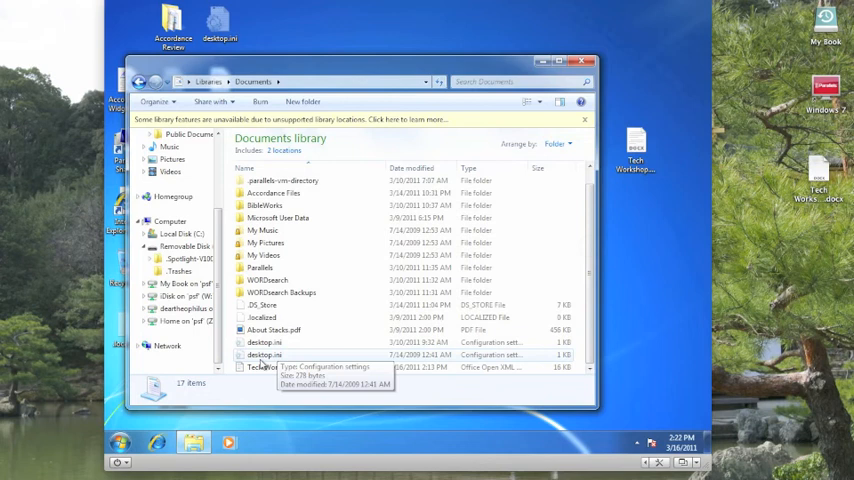
{"action": "left_click", "coordinate": [281, 367]}
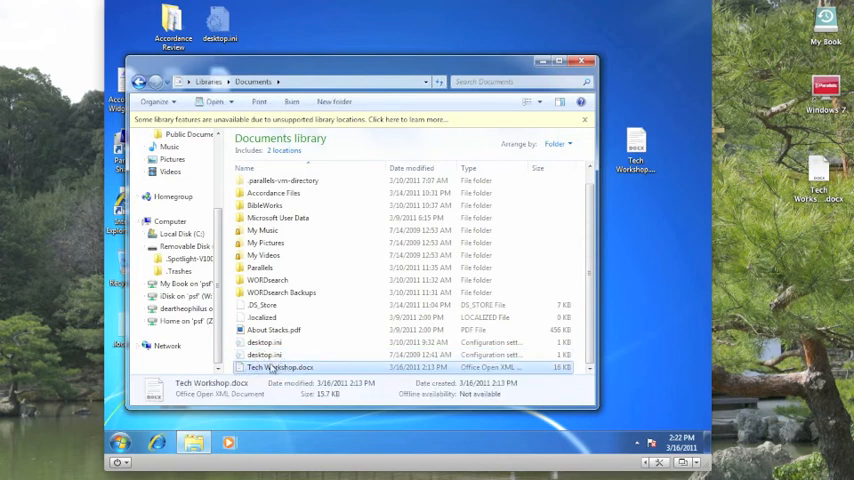